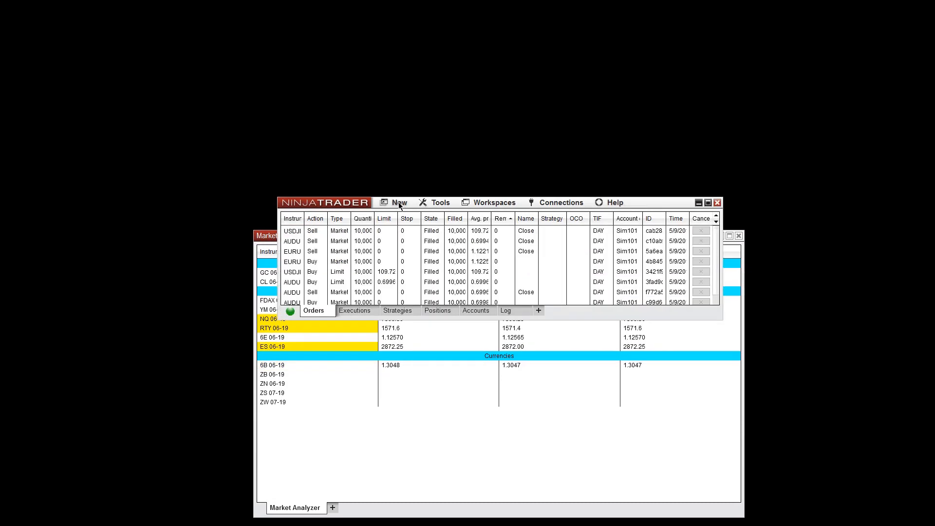
Create a new Market Analyzer window from the Control Center's New menu.
click(398, 203)
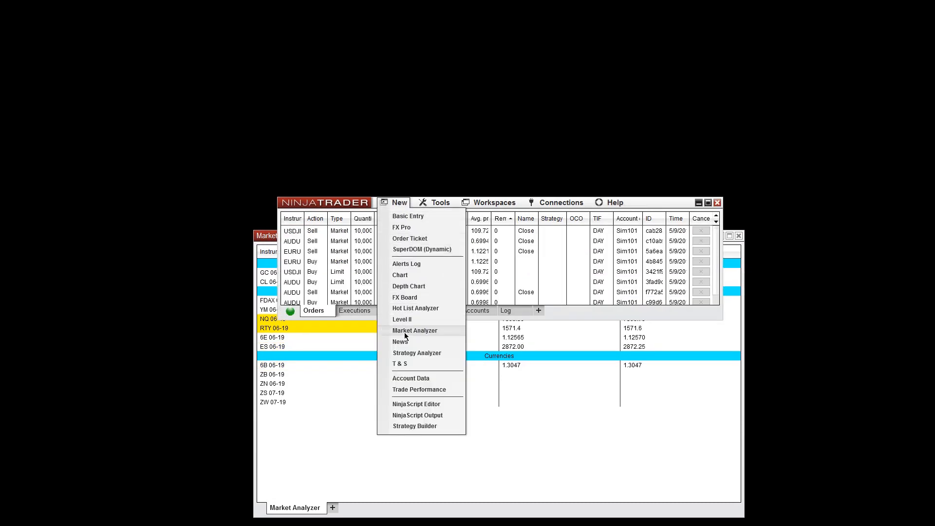
click(415, 330)
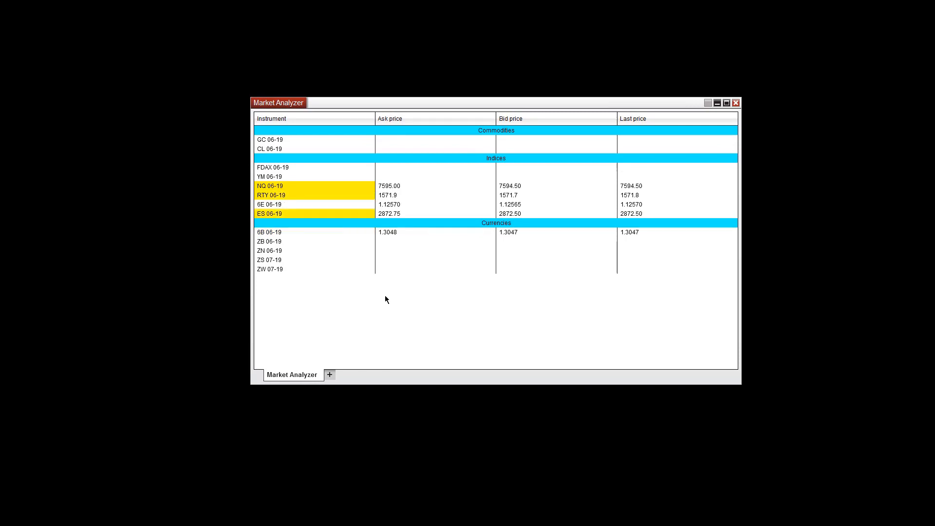
Add EURUSD as a new instrument row by typing its symbol into the grid.
text(ERU)
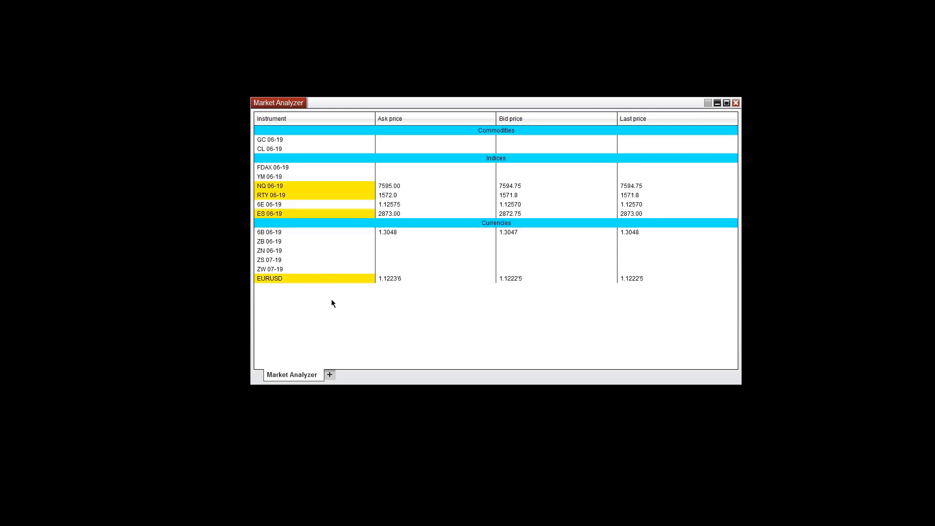
Bring up the Market Analyzer's Properties window from the grid's context menu.
right_click(331, 303)
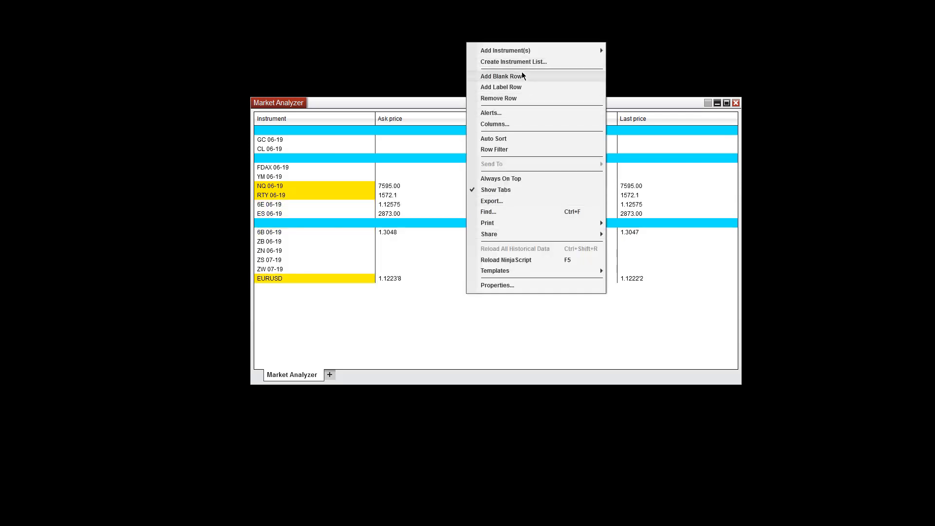
mouse_move(514, 87)
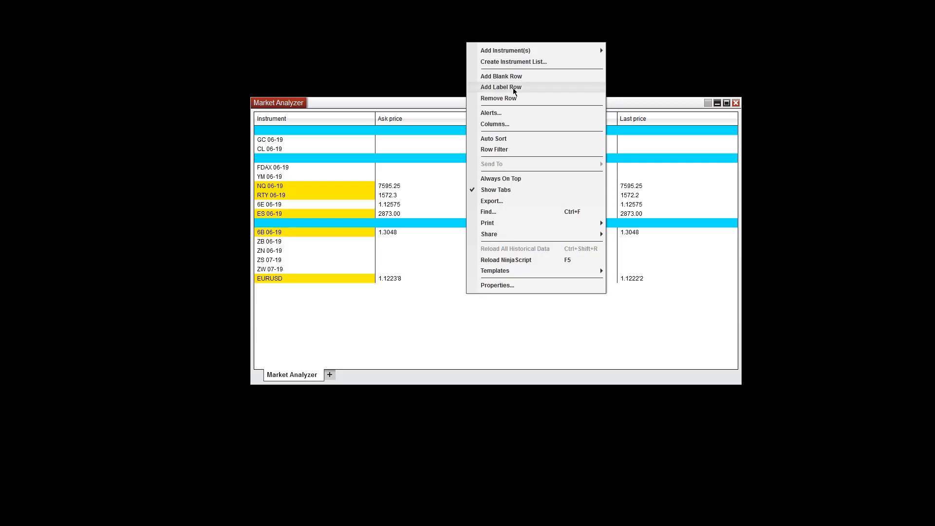
mouse_move(508, 98)
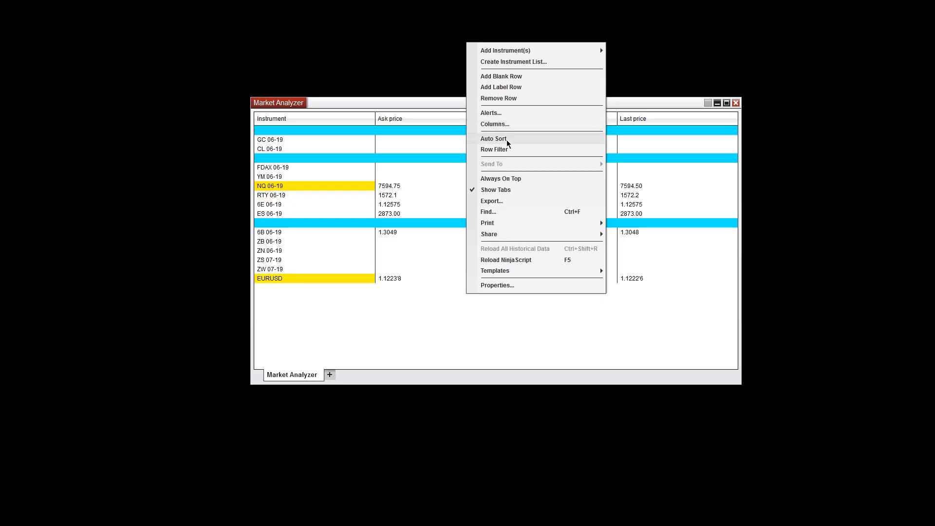
mouse_move(504, 149)
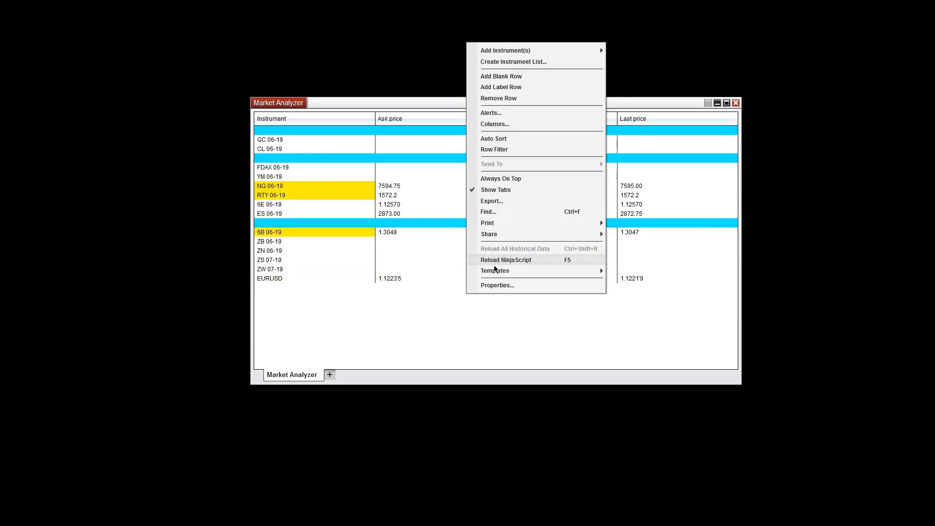
mouse_move(495, 270)
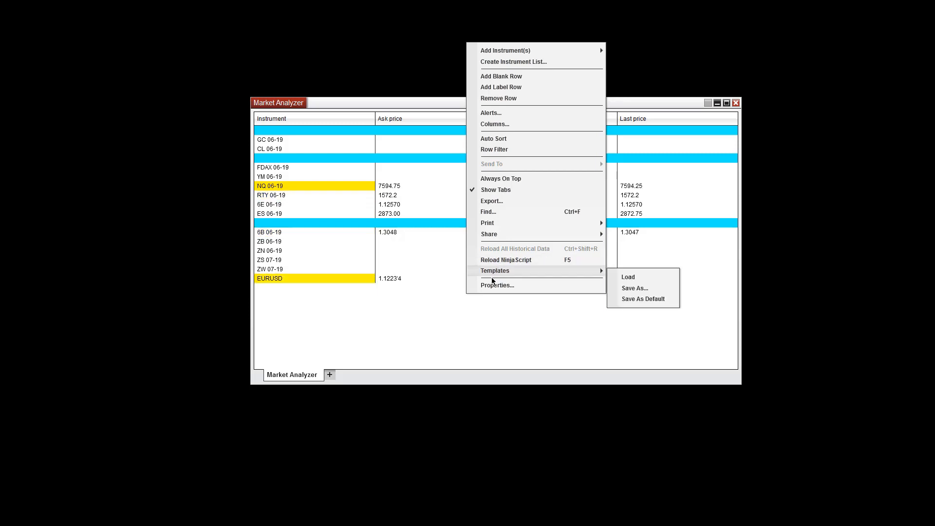
click(497, 286)
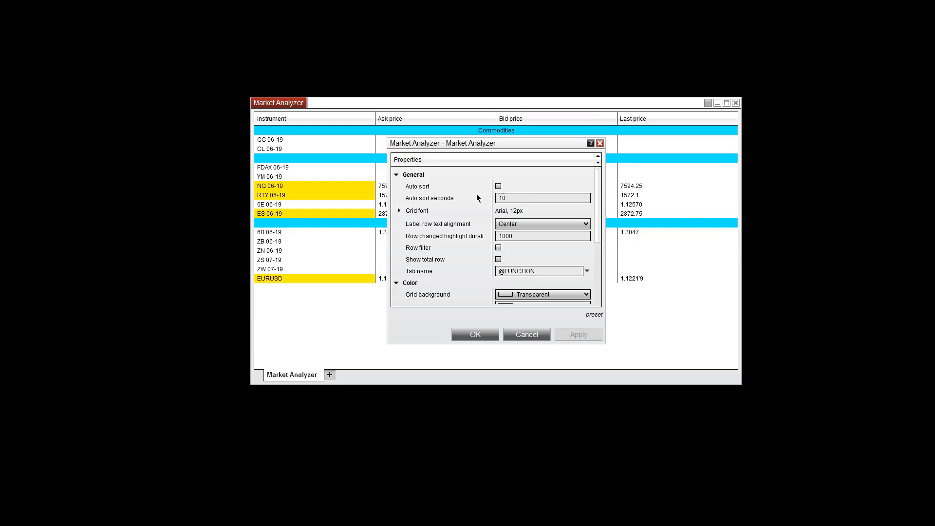
Review the auto sort interval, Color and Window settings, then accept with OK.
click(542, 197)
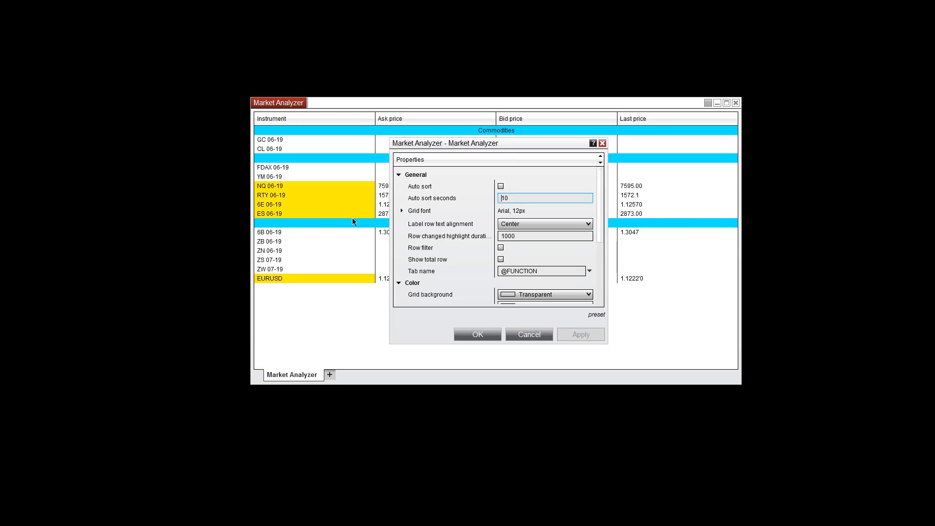
drag(444, 142, 426, 142)
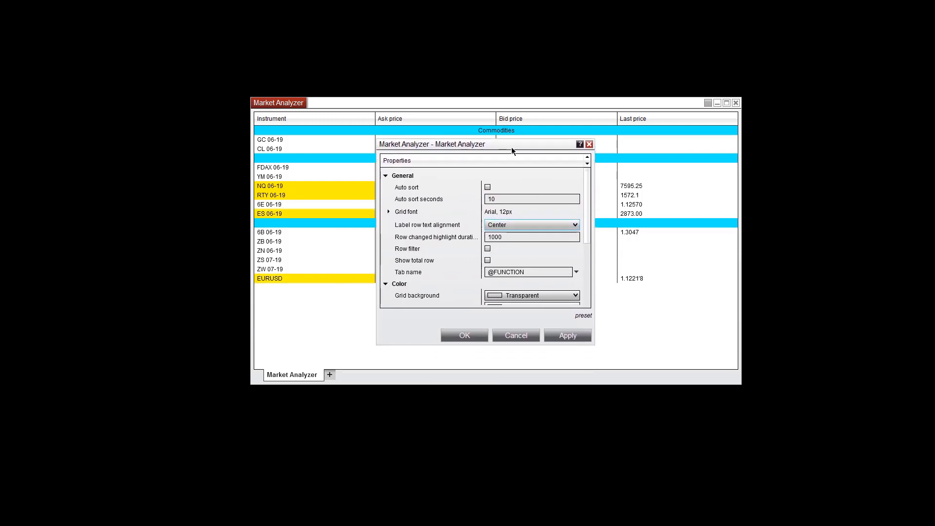
scroll(down, 3)
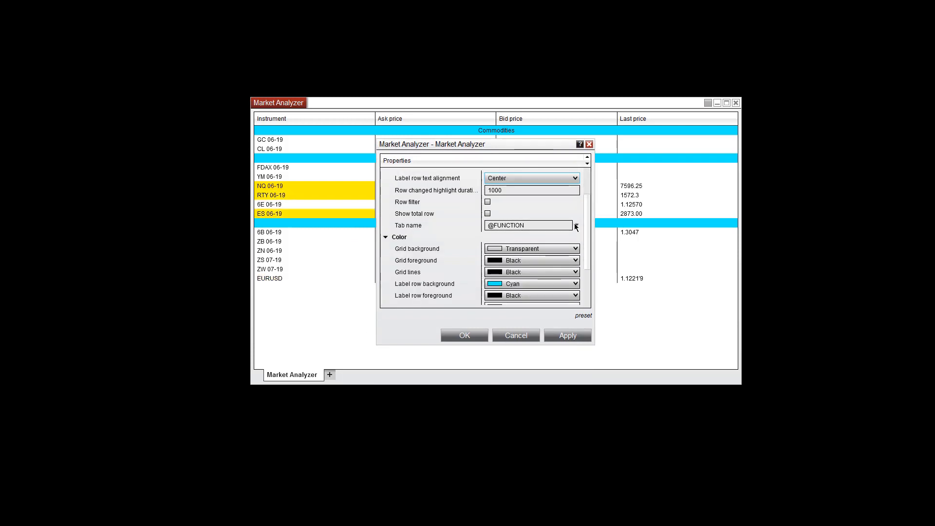
scroll(down, 3)
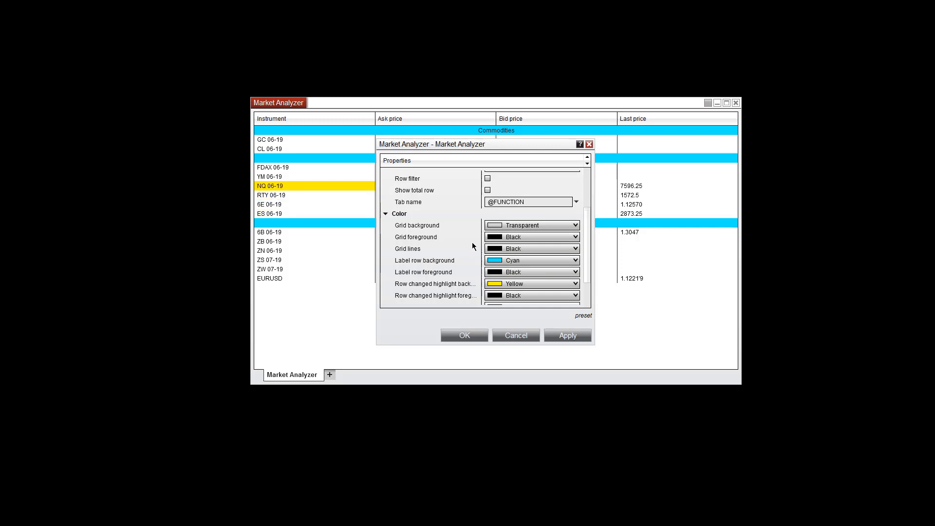
scroll(down, 3)
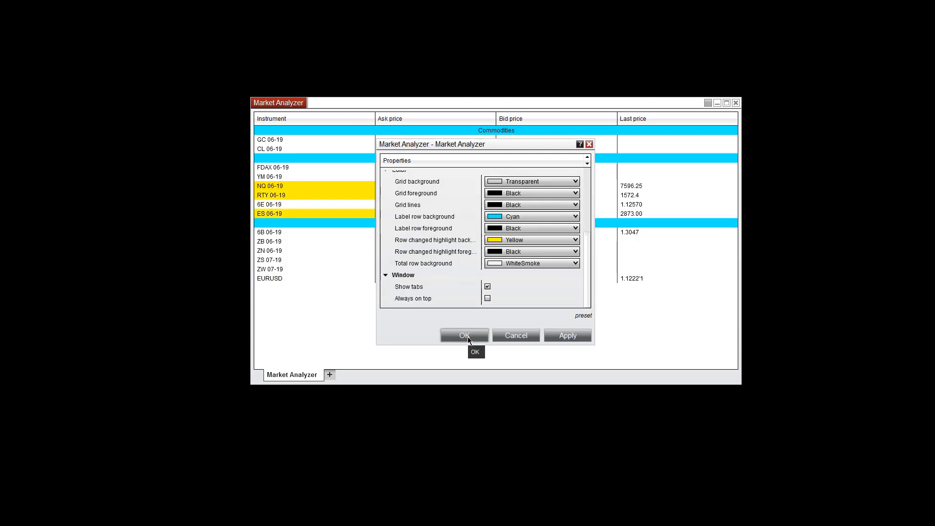
click(465, 334)
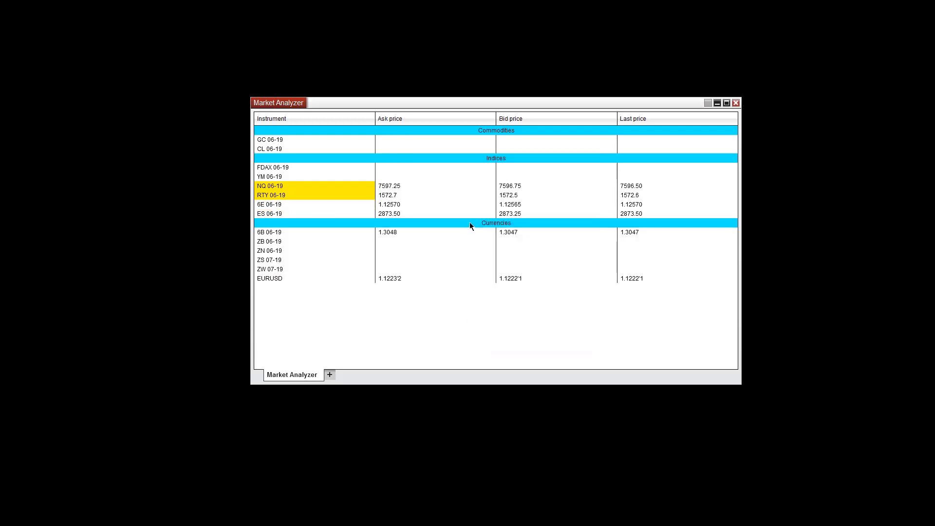
Sort the instrument rows by name in descending order via the Instrument column header.
right_click(474, 232)
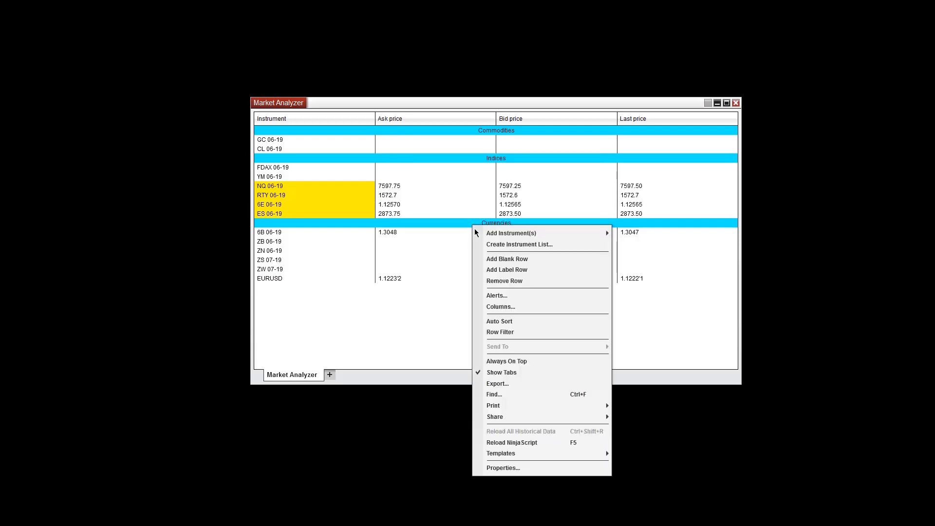
click(505, 269)
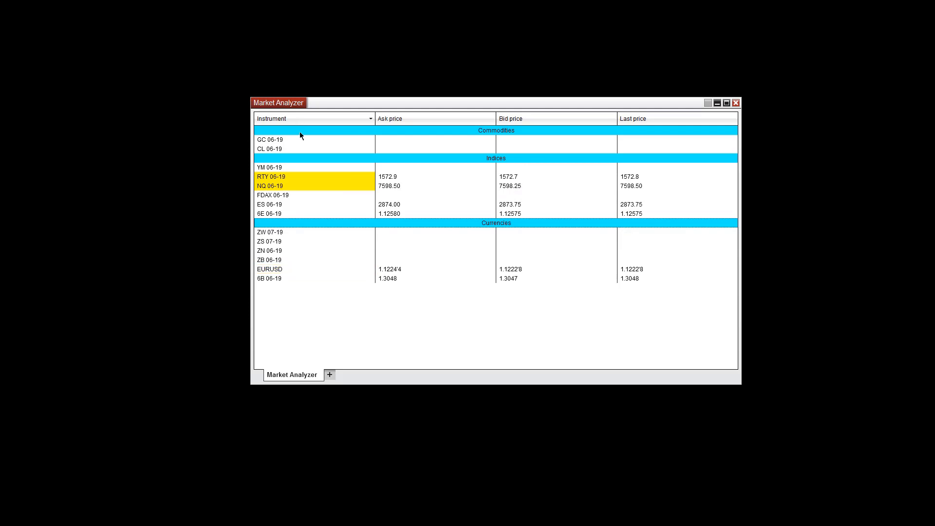
click(270, 203)
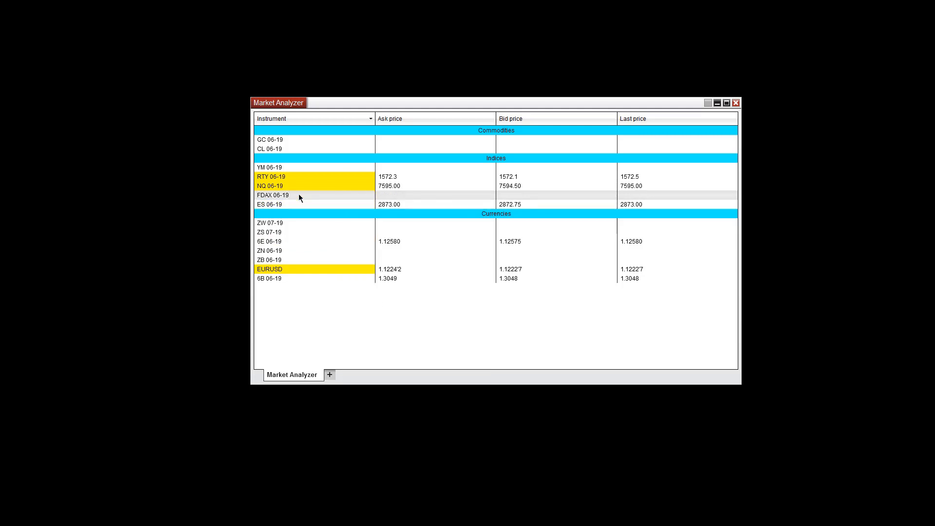
View the Alerts window for the FDAX 06-19 row and close it without adding an alert.
right_click(270, 203)
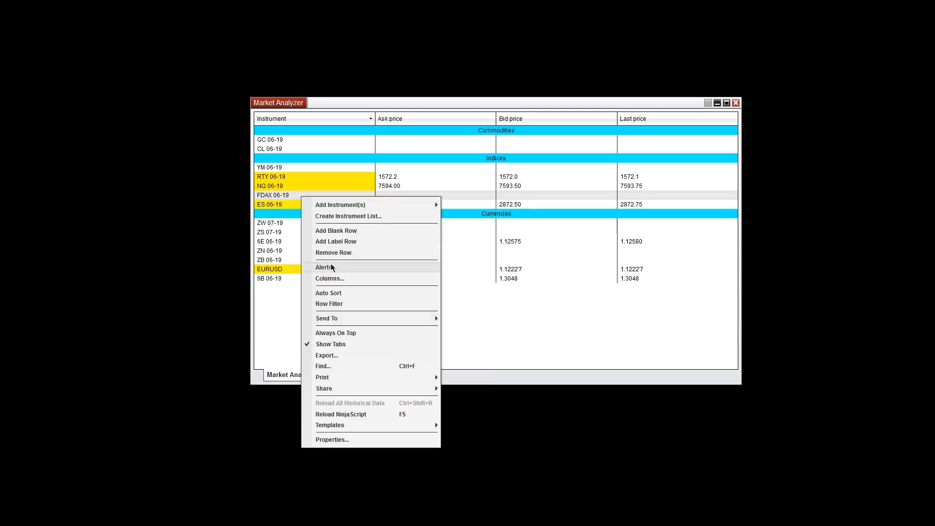
click(324, 267)
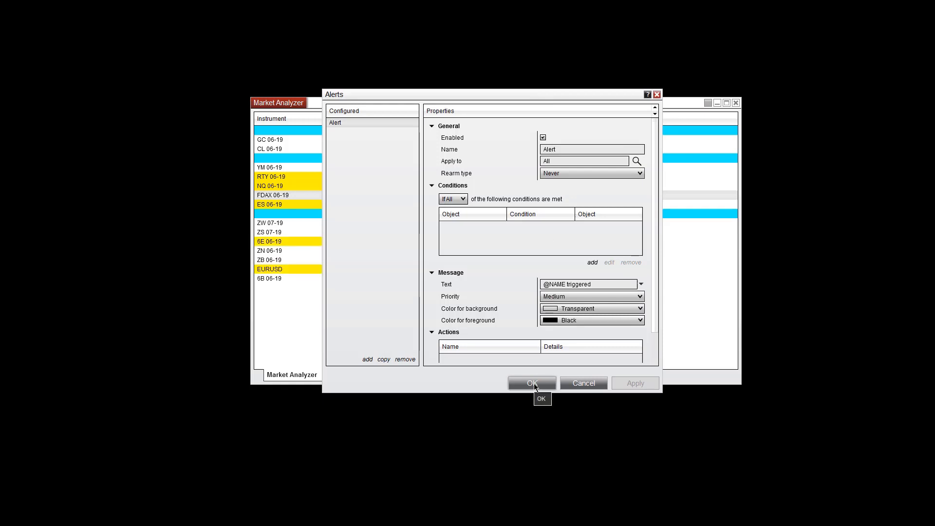
click(531, 383)
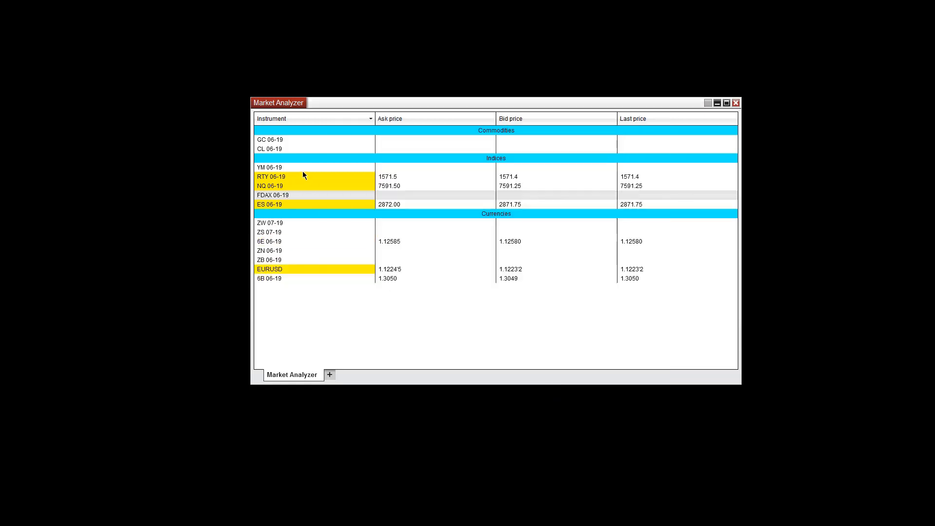
Add an indicator column set to CCI through the Columns setup and apply it.
right_click(304, 174)
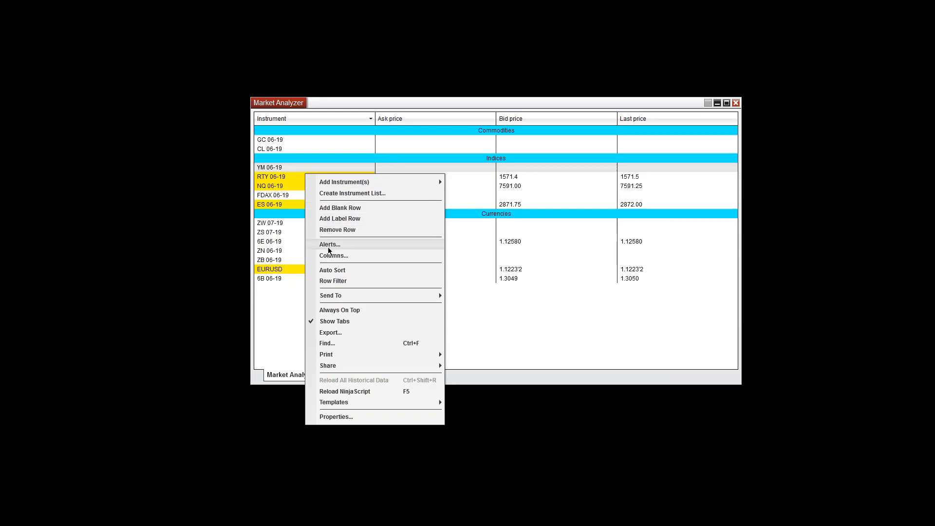
click(334, 255)
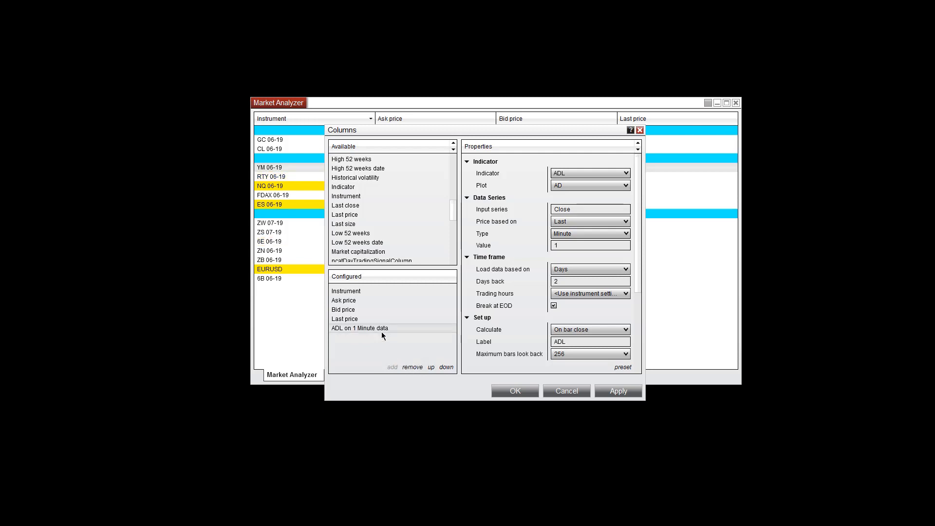
click(626, 173)
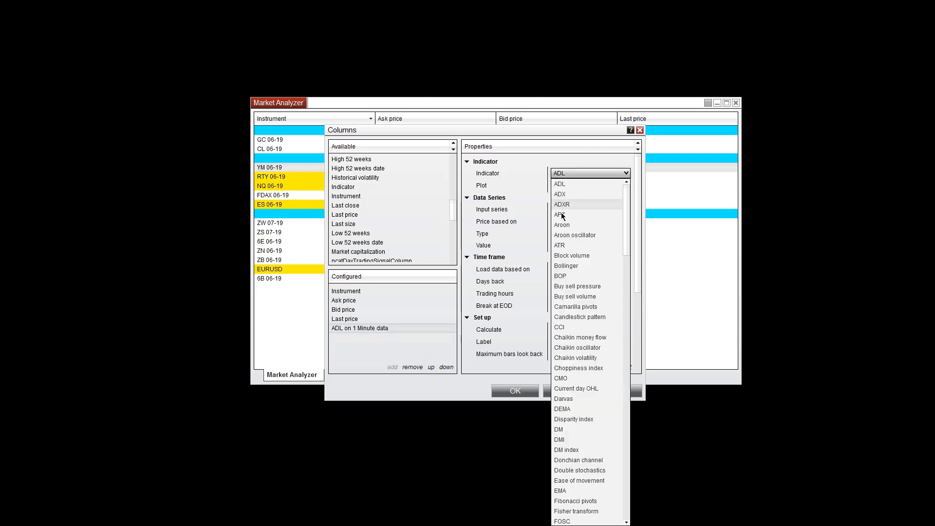
click(559, 184)
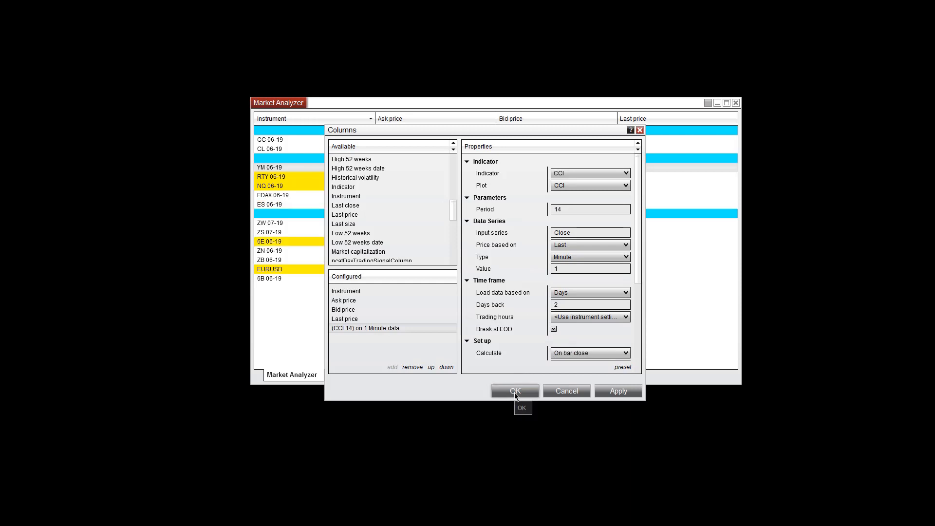
click(514, 391)
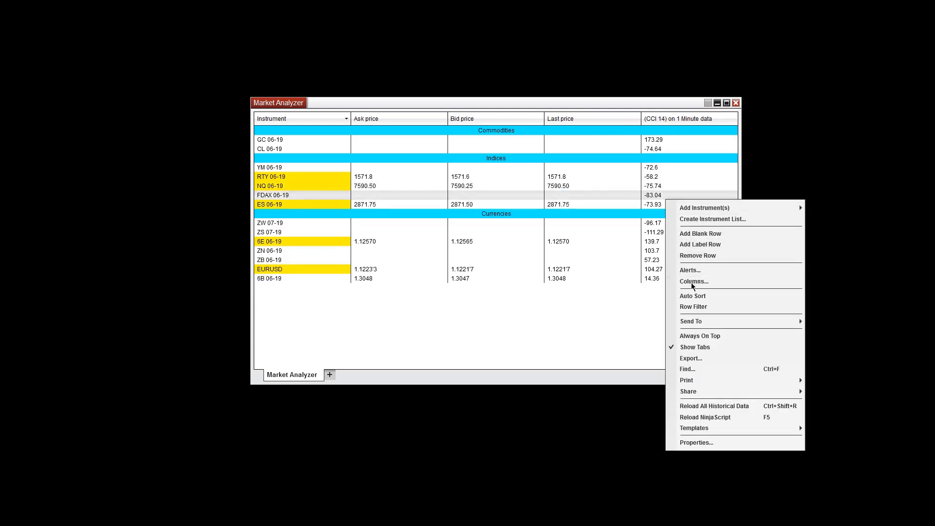
click(694, 281)
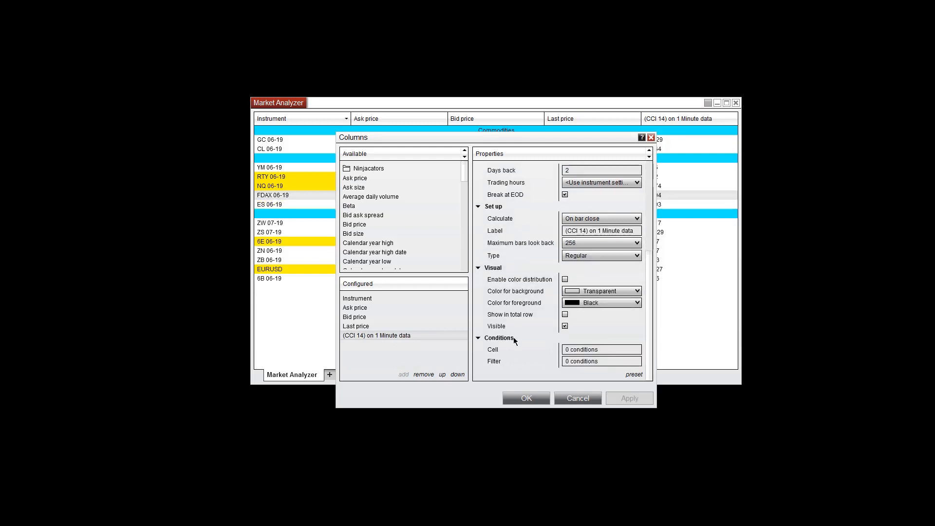
click(600, 360)
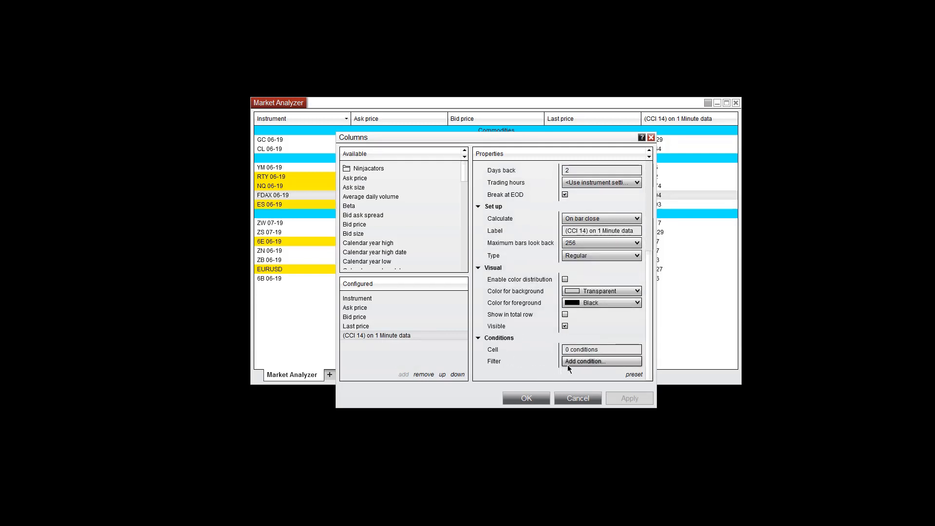
click(600, 350)
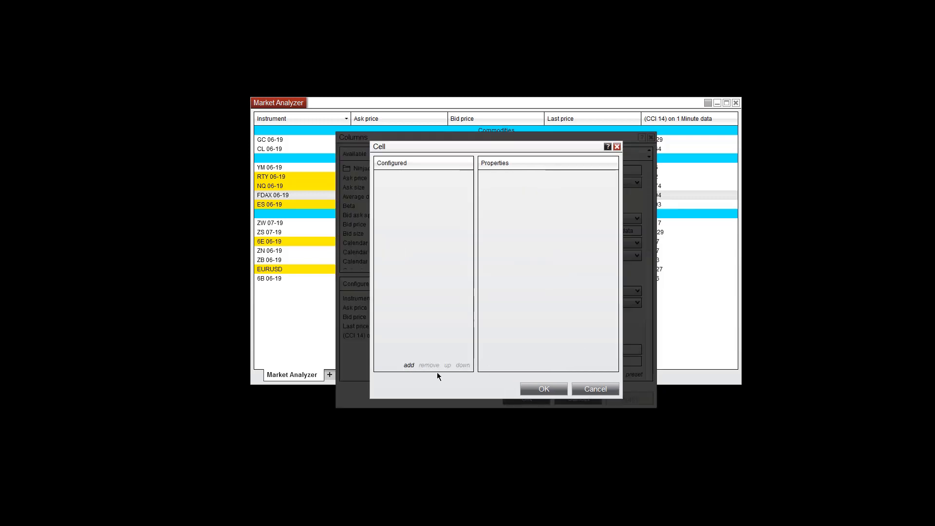
click(409, 366)
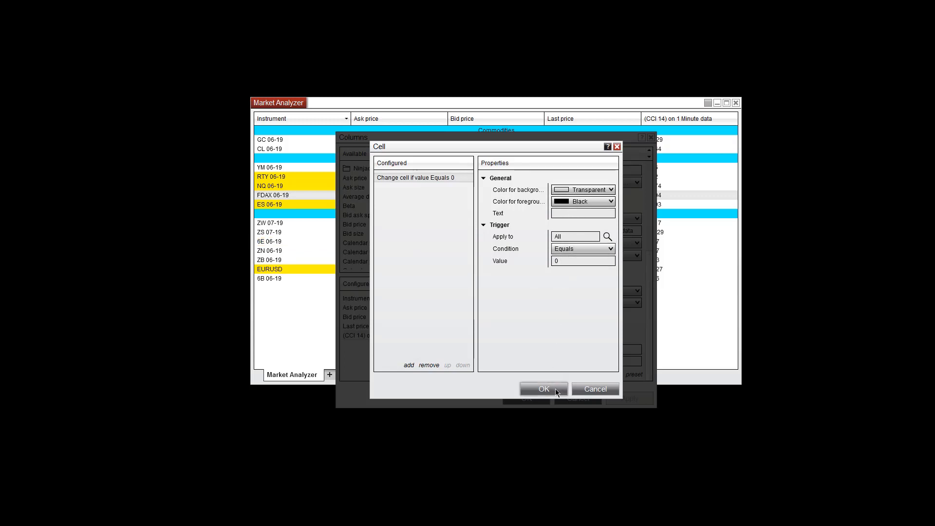
click(543, 389)
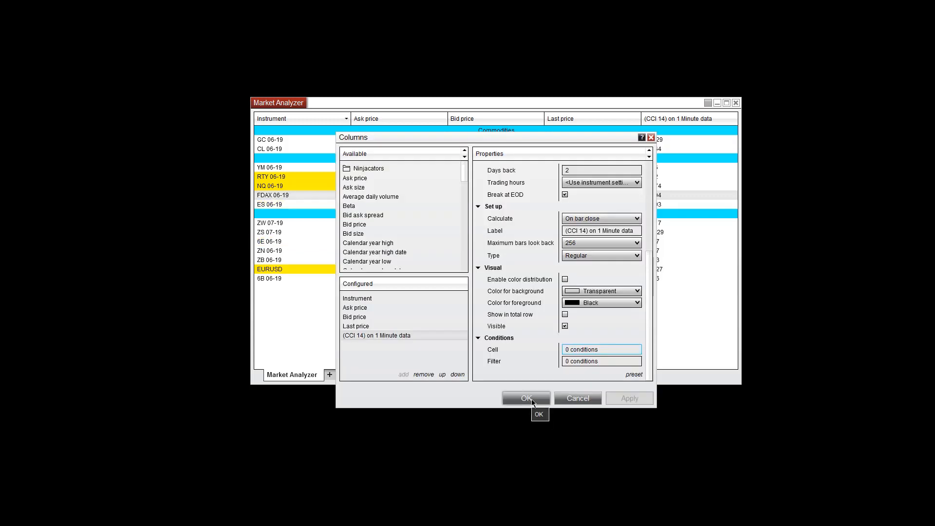
click(525, 398)
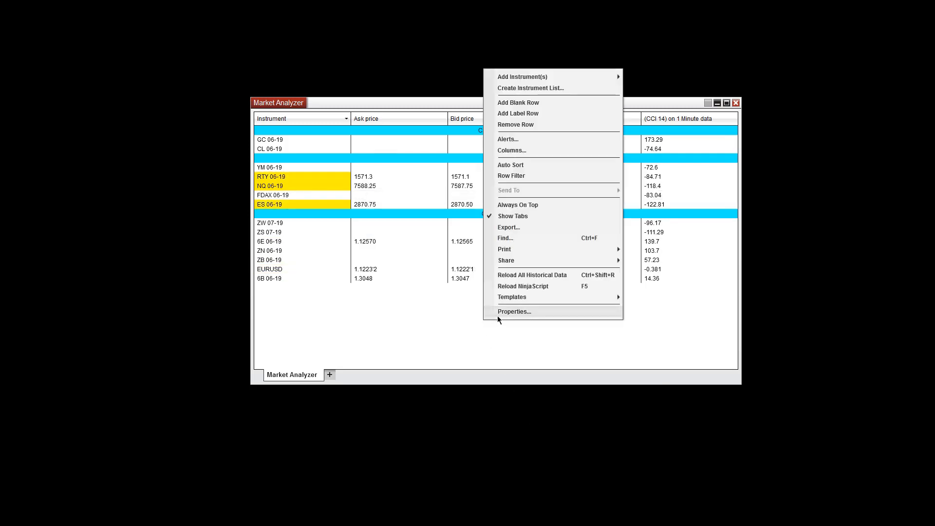
Enable Show total row in the grid properties so a TOTAL row appears at the top.
click(513, 312)
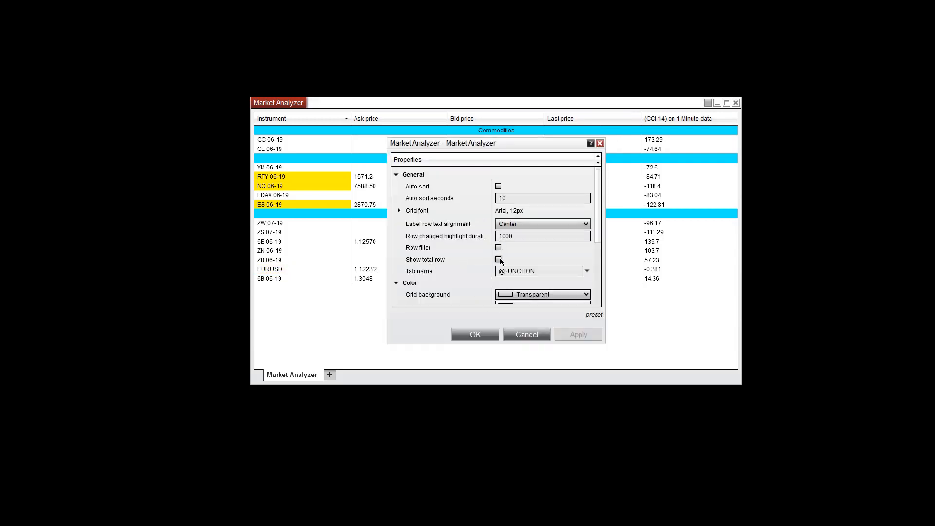
click(497, 259)
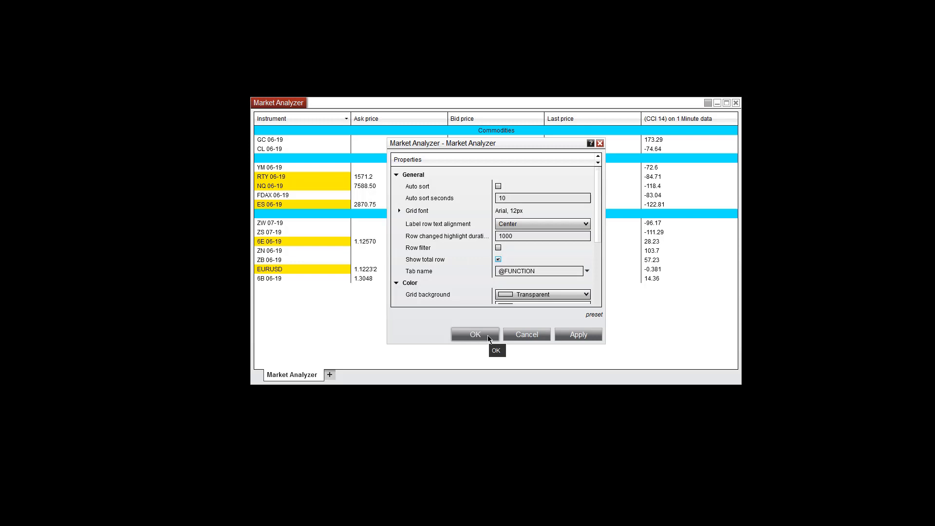
click(474, 335)
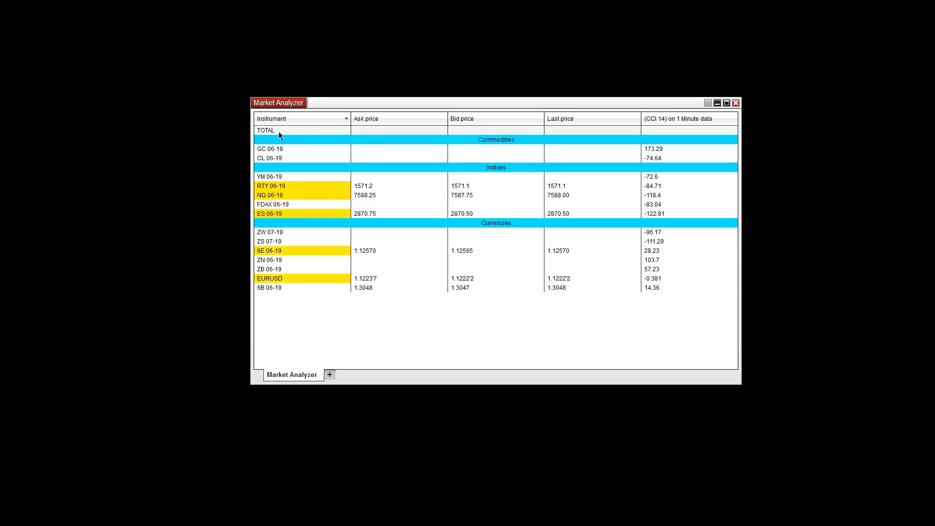
mouse_move(321, 135)
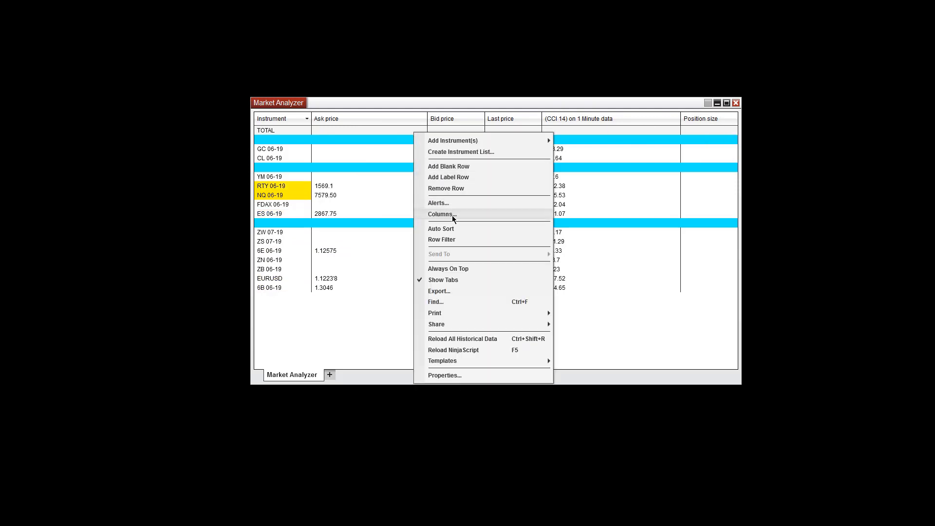
click(441, 214)
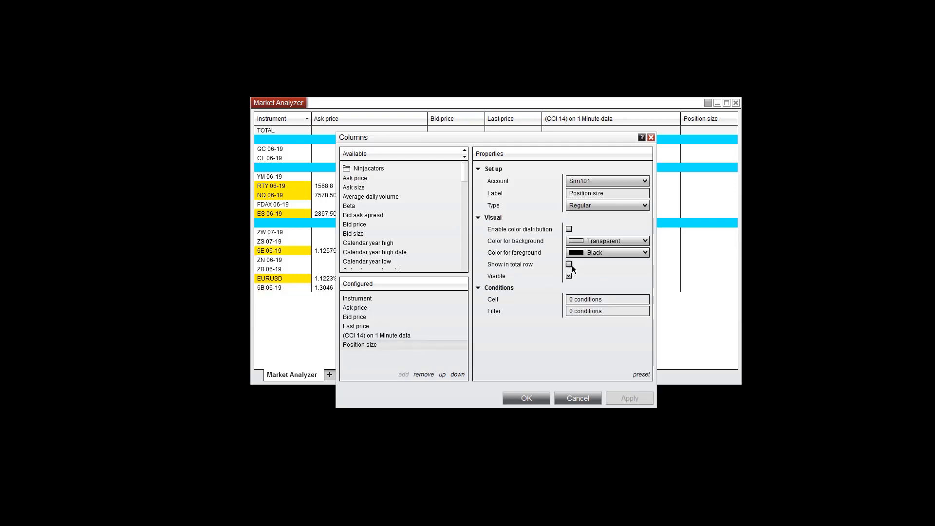
click(525, 398)
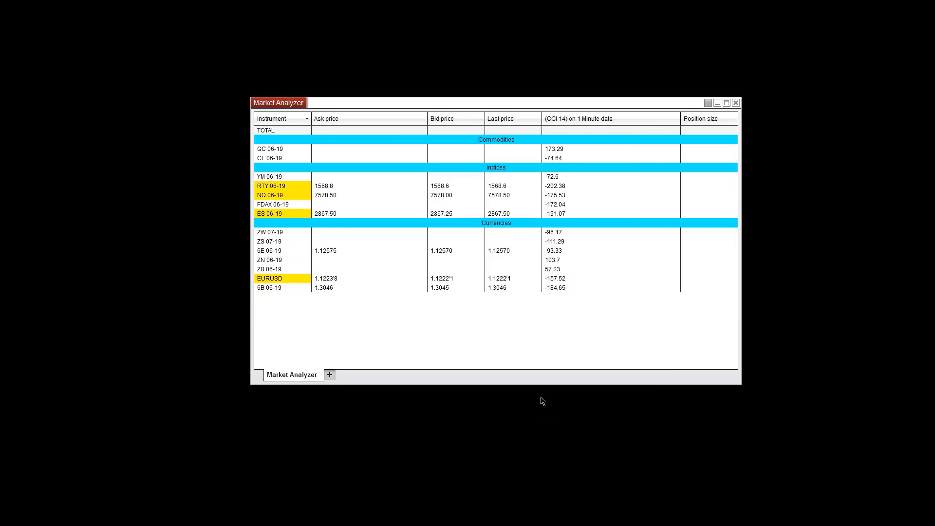